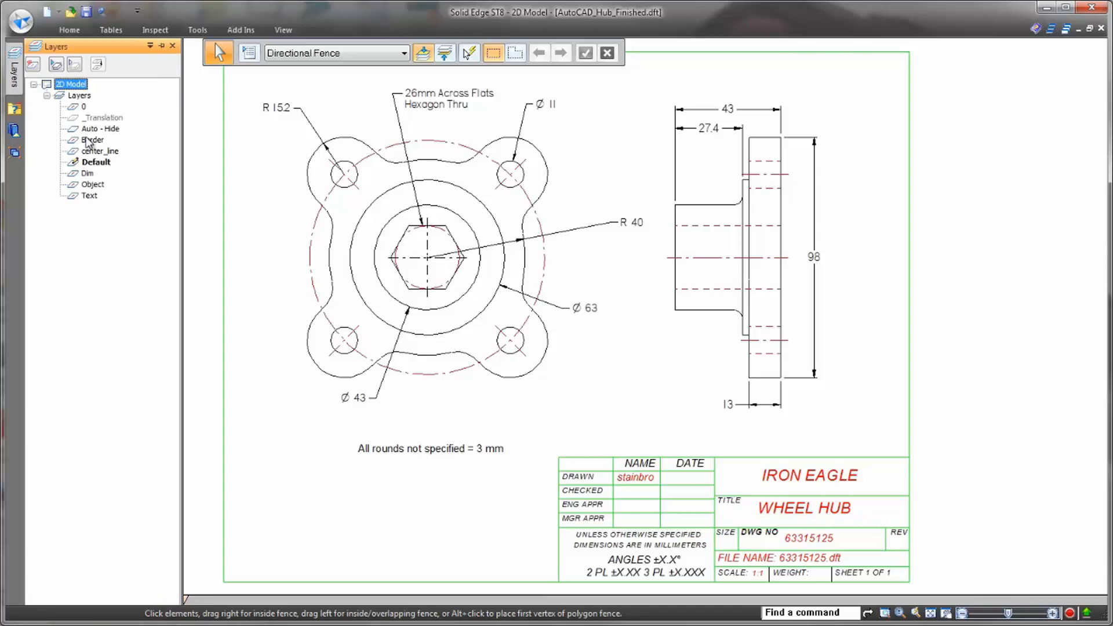
Step: Launch Create 3D from the Tools ribbon over the imported wheel hub drawing
click(92, 139)
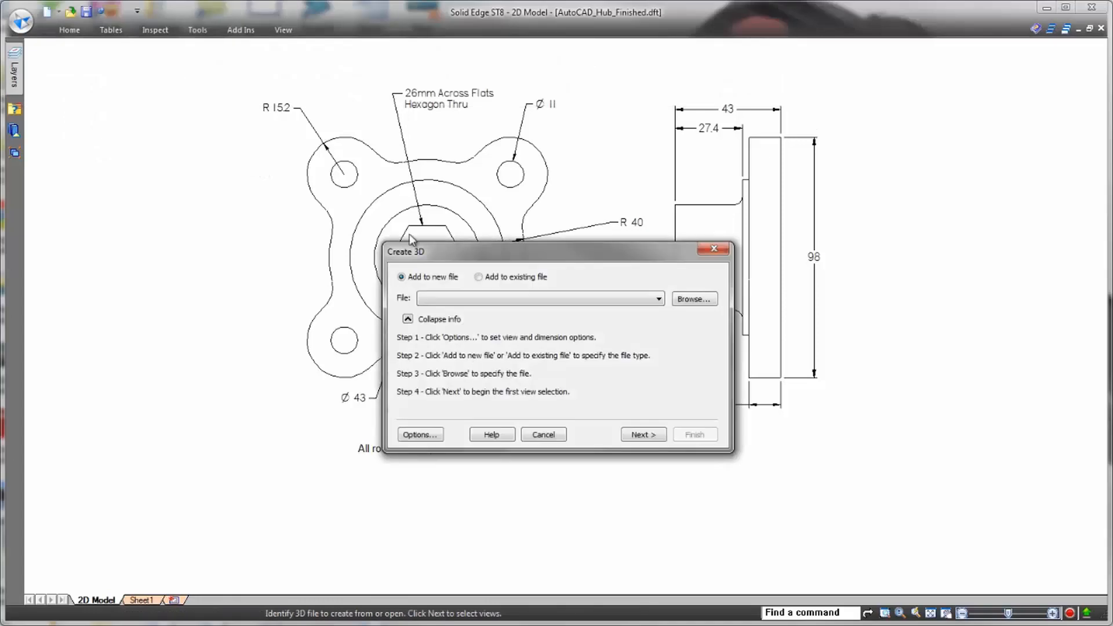
Step: Target a new ISO Part.par file and proceed to picking the hub's front view
click(693, 298)
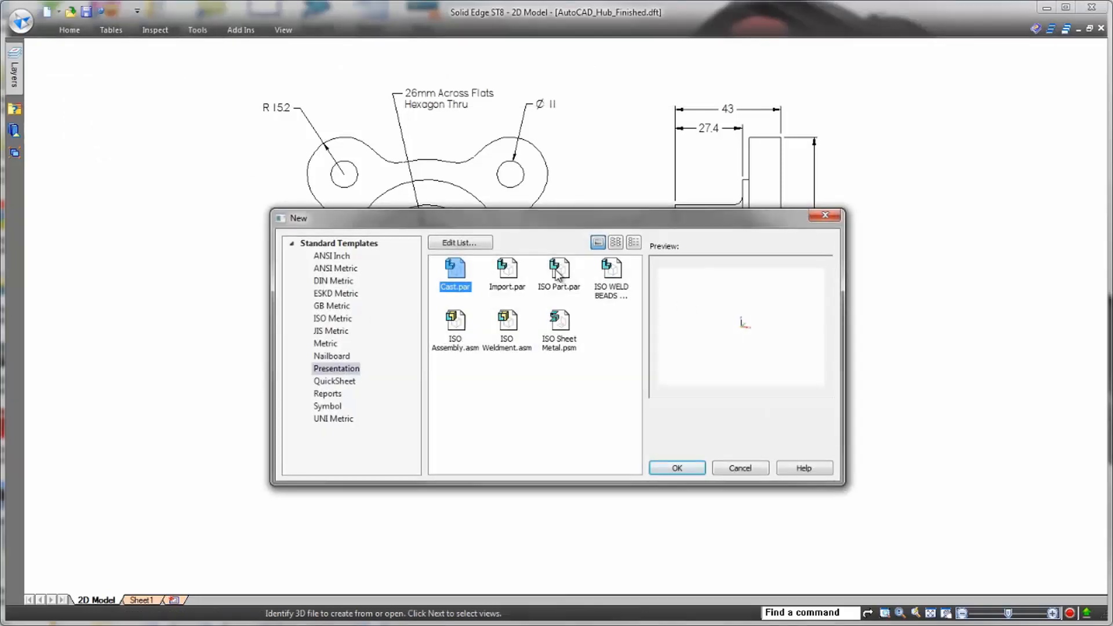
click(674, 467)
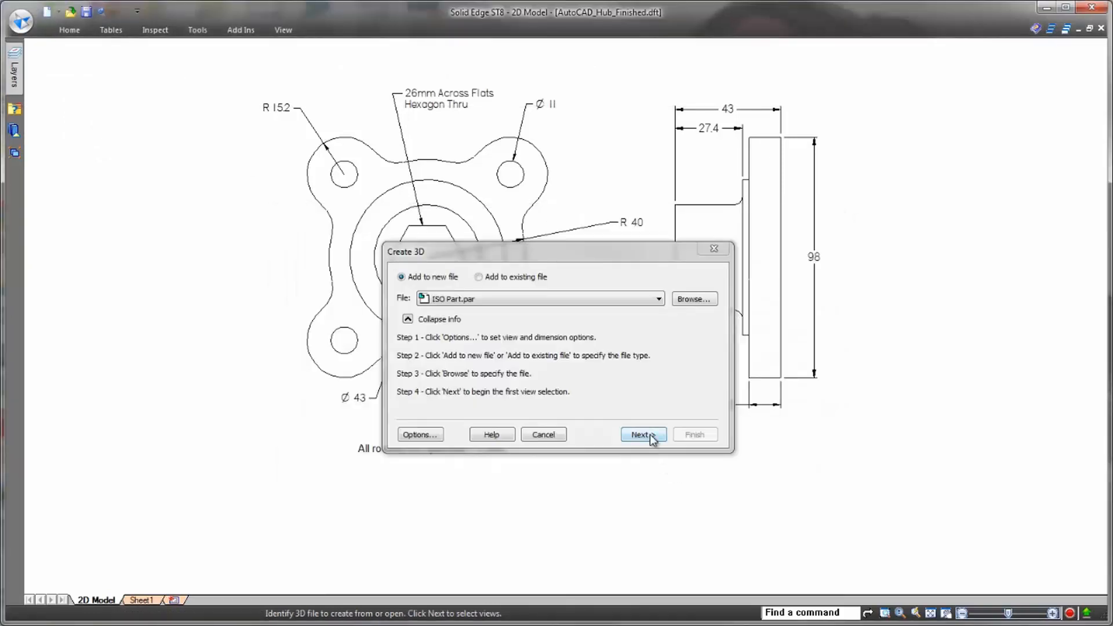
click(637, 433)
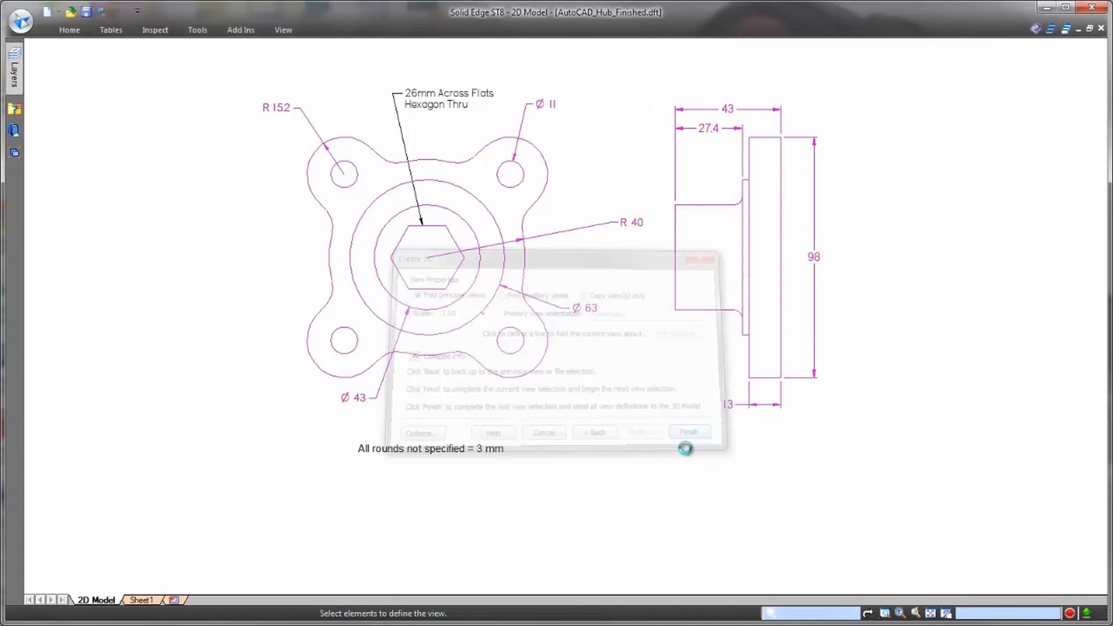
Step: Finish view selection so the solid wheel hub part is built with its three protrusions
click(687, 432)
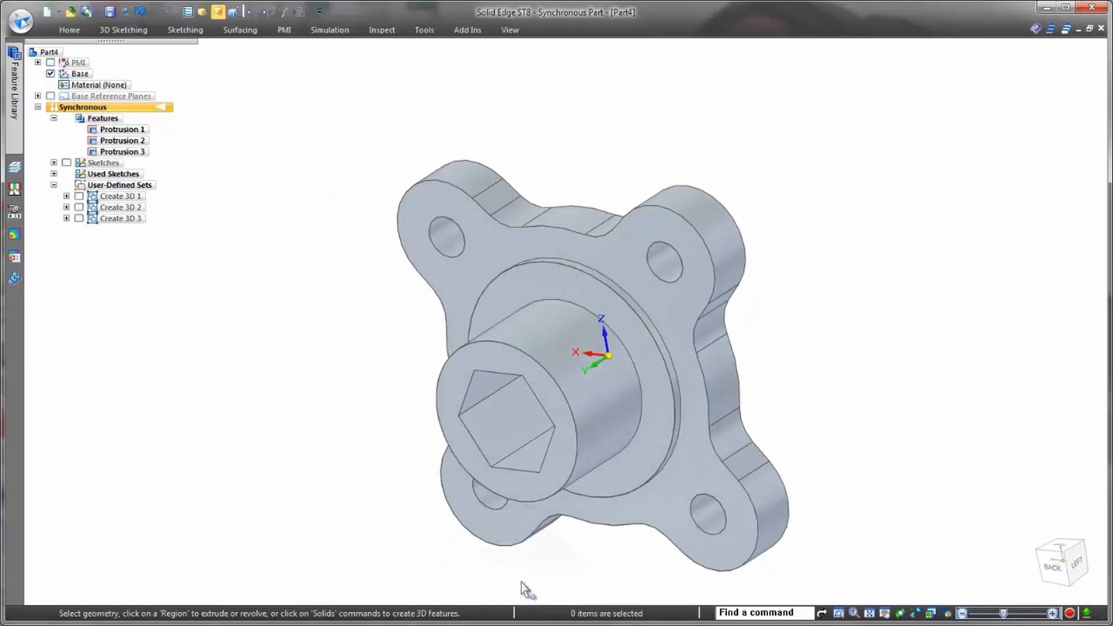
Step: Round the inner edge where the hexagon boss meets the flange
right_click(317, 395)
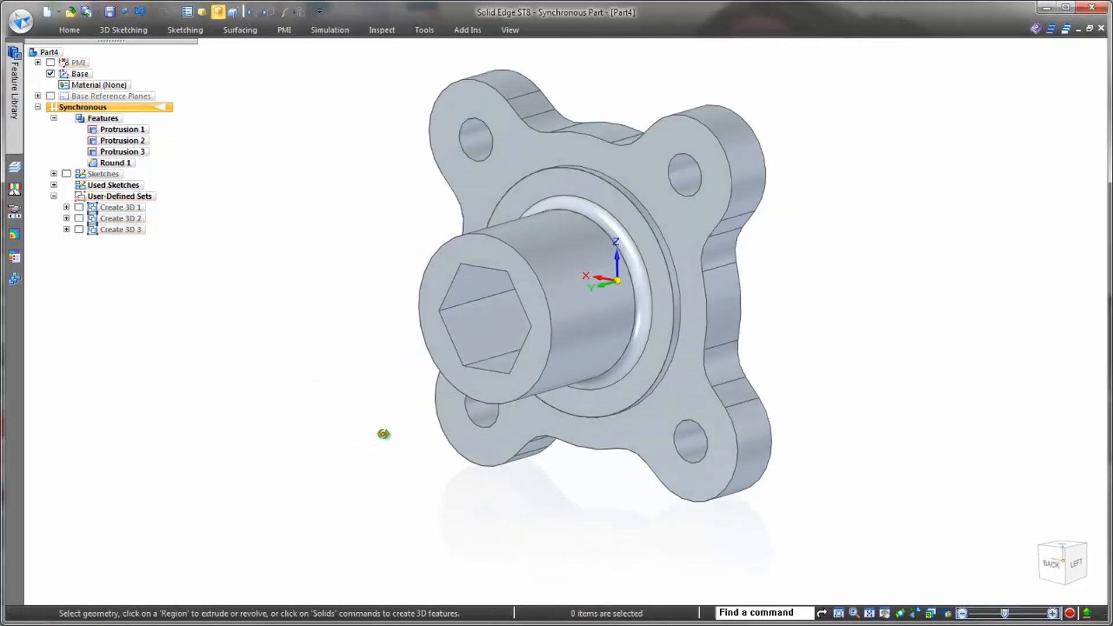
Step: Select the mounting tab end faces to begin extending the four tabs outward
click(685, 167)
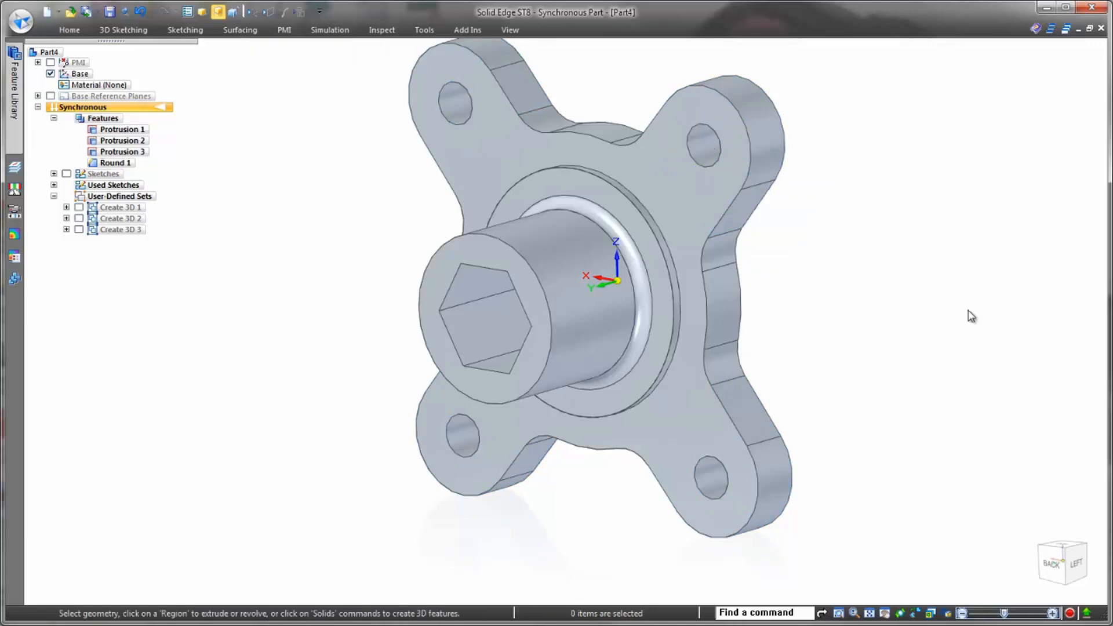
mouse_move(974, 346)
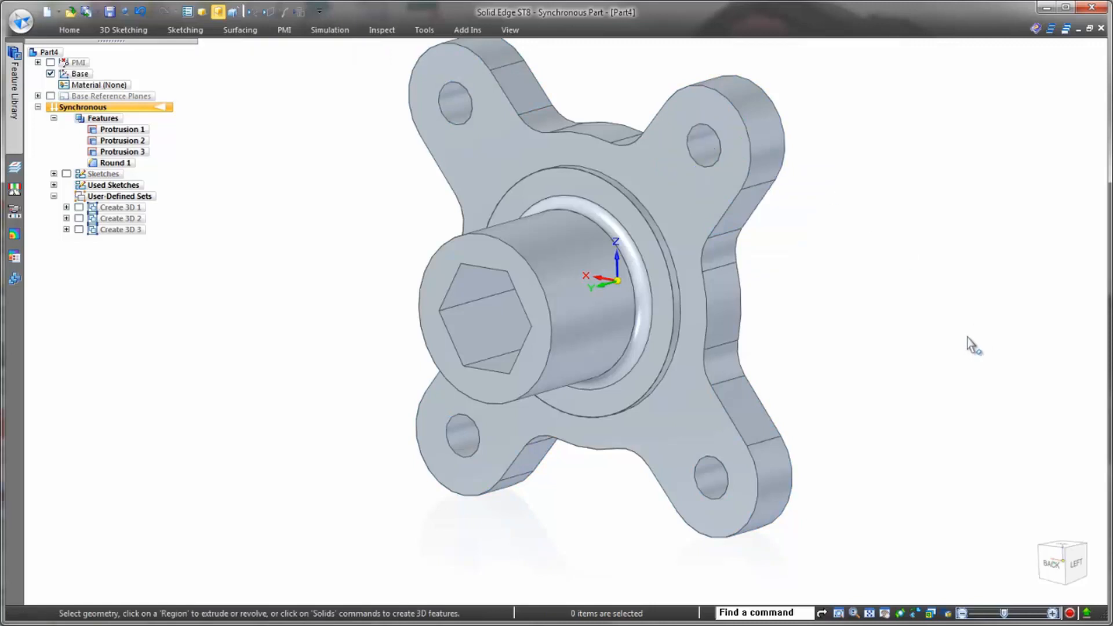